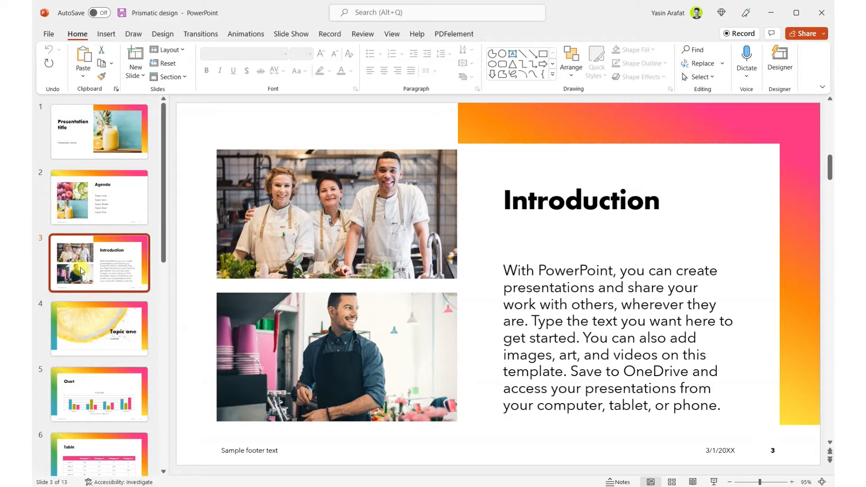
Review the Topic one, Chart and Introduction slides, then return to the title slide.
{"action": "left_click", "coordinate": [99, 328]}
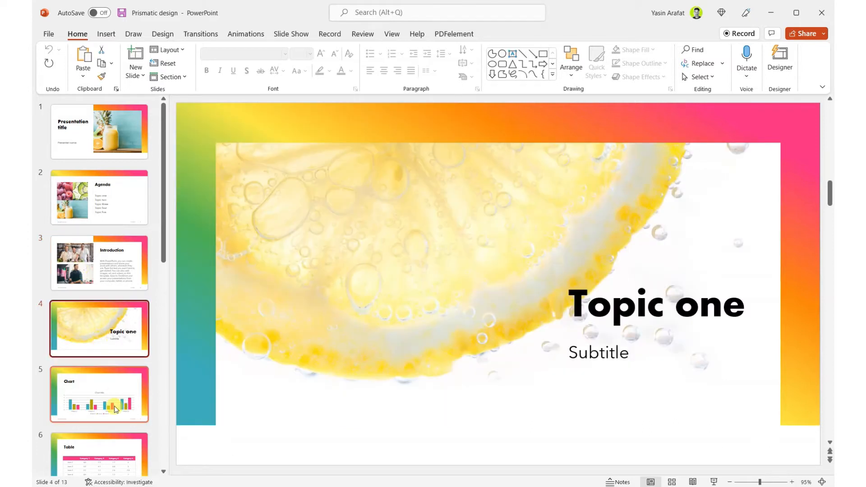
{"action": "left_click", "coordinate": [99, 394]}
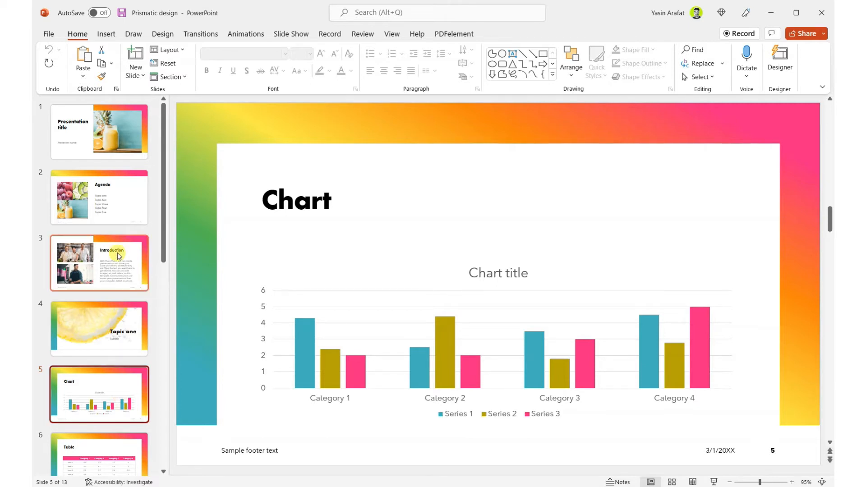
{"action": "left_click", "coordinate": [99, 263]}
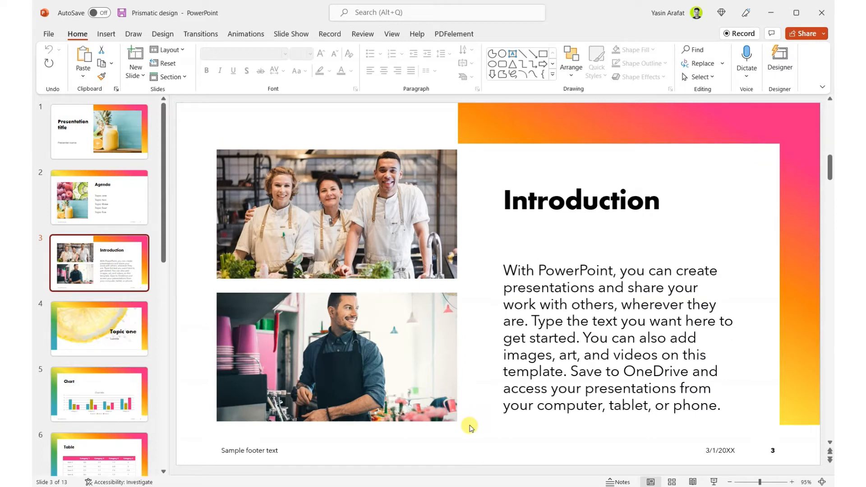
{"action": "left_click", "coordinate": [99, 132]}
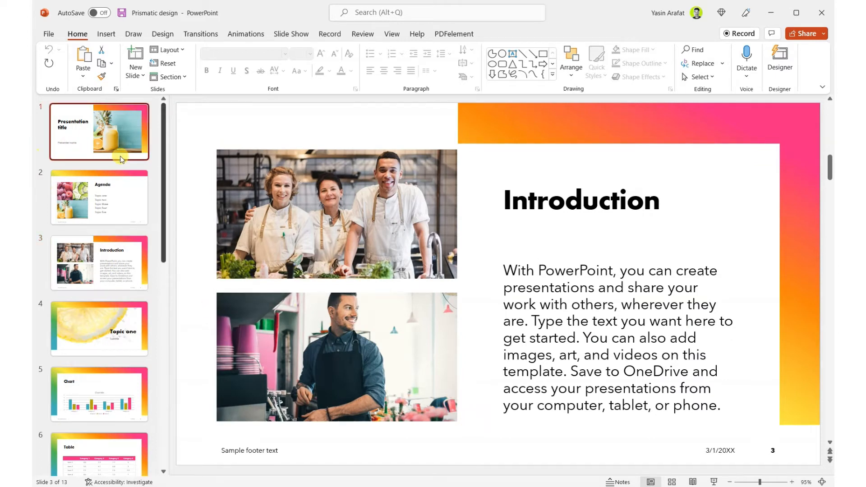
{"action": "left_click", "coordinate": [99, 131]}
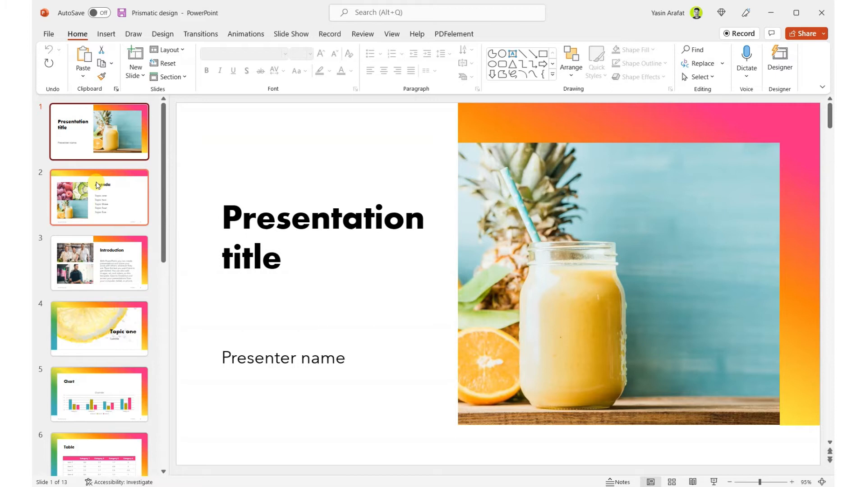
Step through the Introduction, Topic one and Chart slides again and end on the title slide.
{"action": "left_click", "coordinate": [99, 262]}
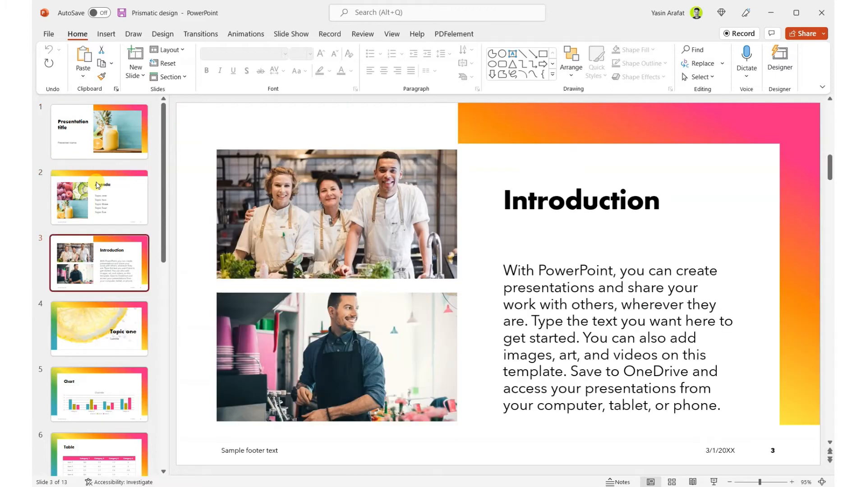
{"action": "left_click", "coordinate": [99, 327]}
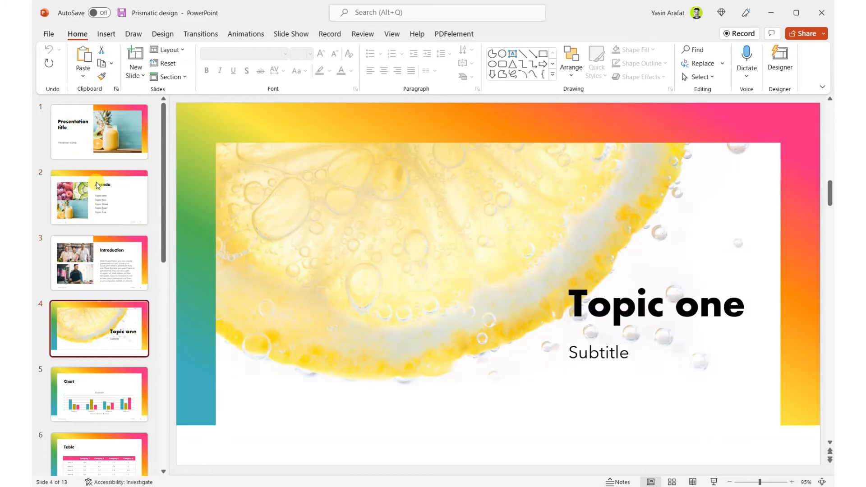
{"action": "left_click", "coordinate": [99, 393]}
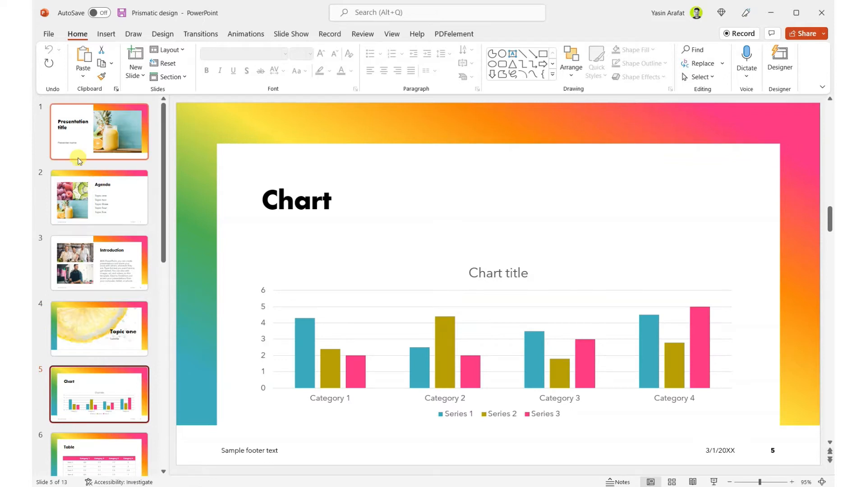
{"action": "left_click", "coordinate": [100, 131]}
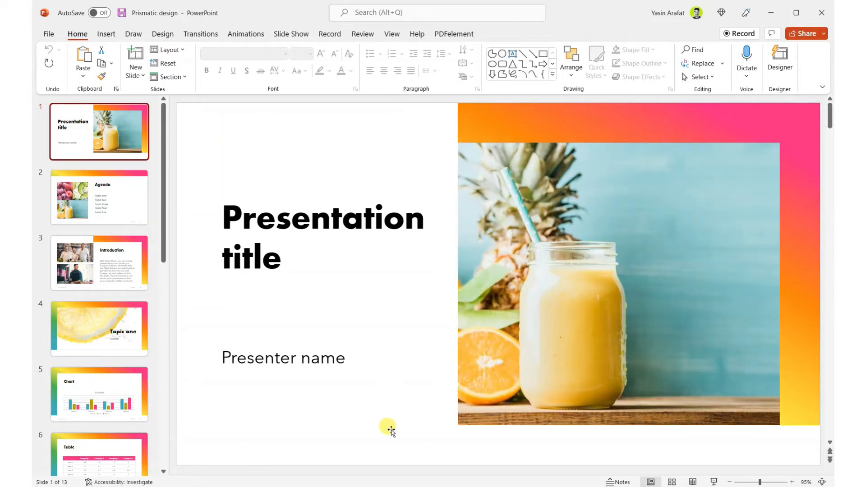
{"action": "mouse_move", "coordinate": [385, 395]}
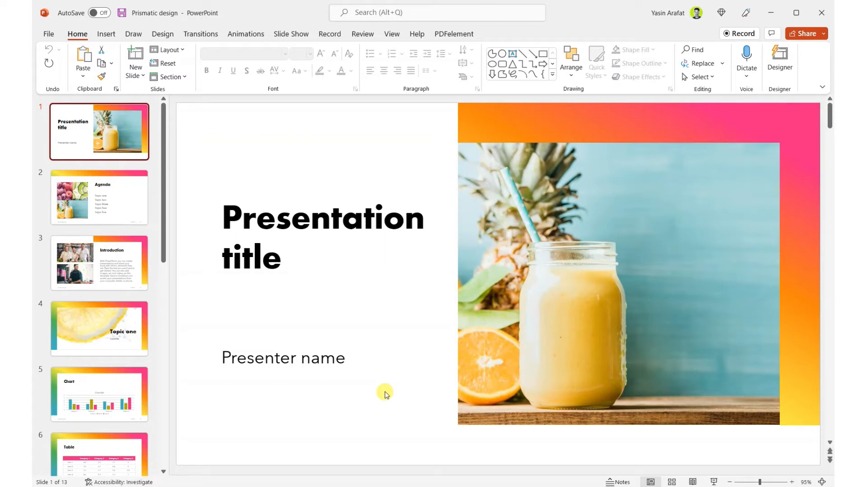
{"action": "mouse_move", "coordinate": [390, 397]}
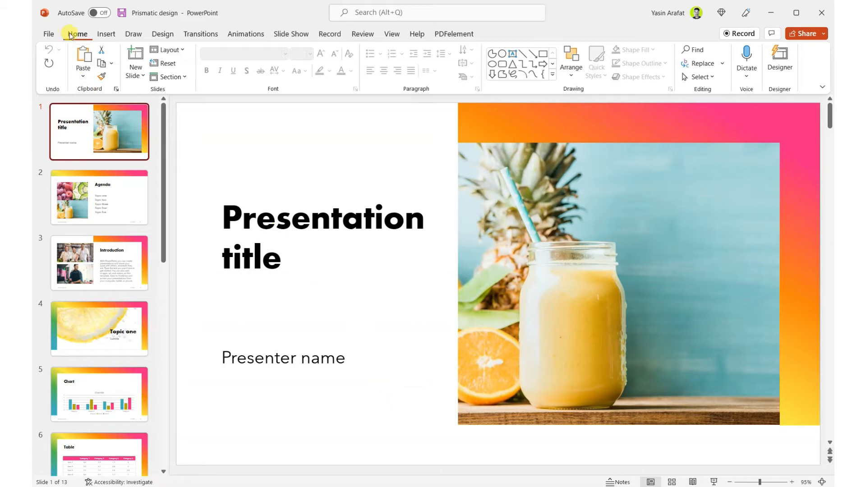
{"action": "mouse_move", "coordinate": [203, 133]}
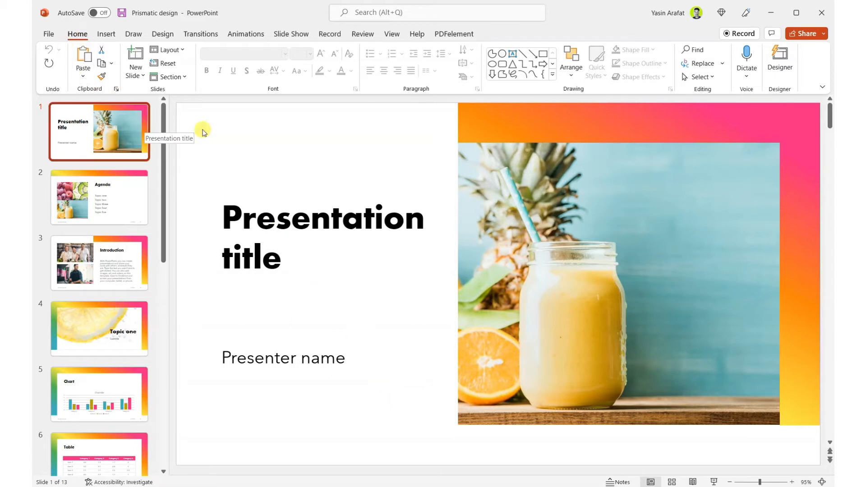
{"action": "mouse_move", "coordinate": [779, 60]}
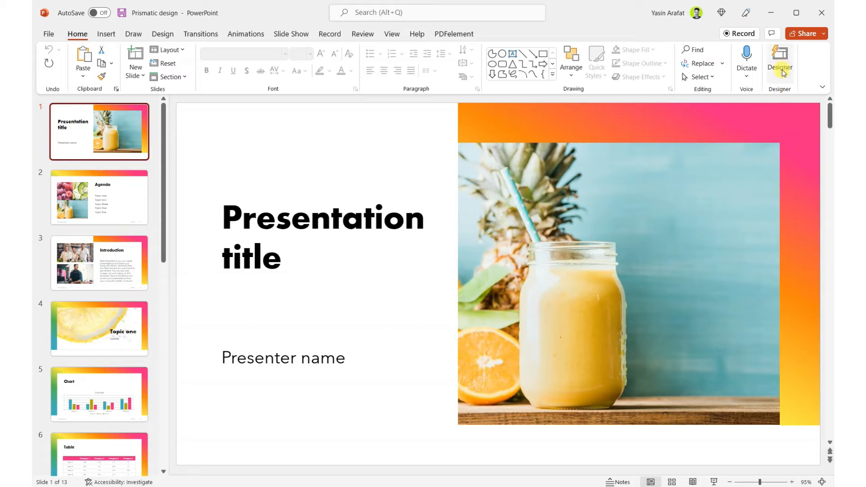
{"action": "mouse_move", "coordinate": [779, 68]}
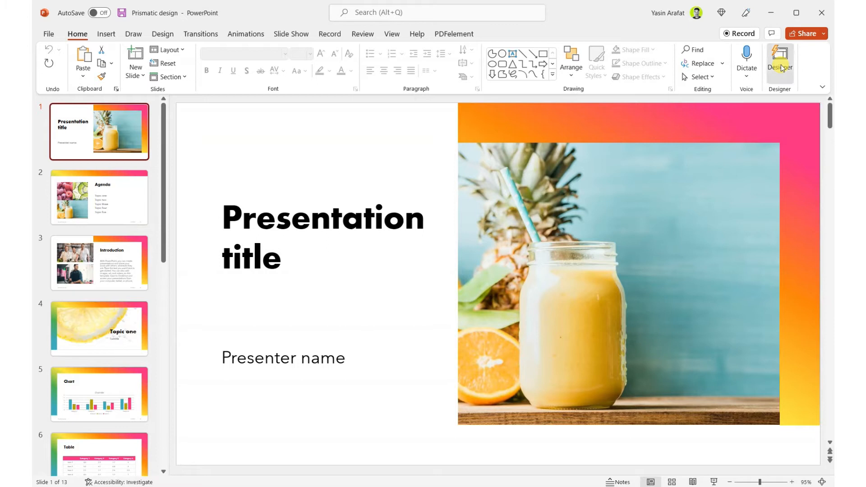
Show the Designer pane for the title slide and browse its suggested layouts to the end.
{"action": "left_click", "coordinate": [779, 61]}
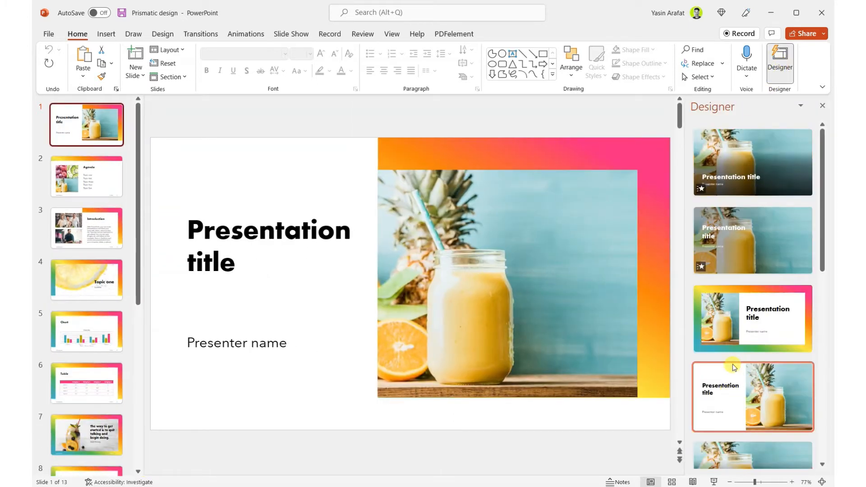
{"action": "scroll", "scroll_direction": "down", "scroll_amount": 3}
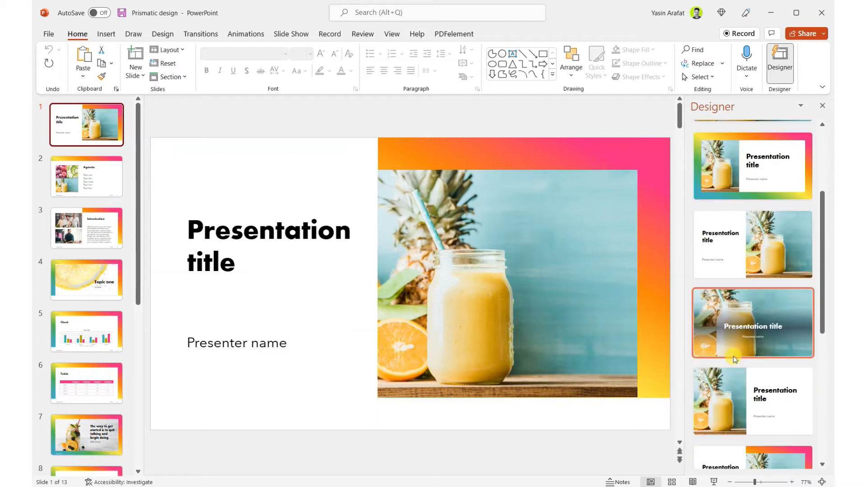
{"action": "scroll", "scroll_direction": "down", "scroll_amount": 3}
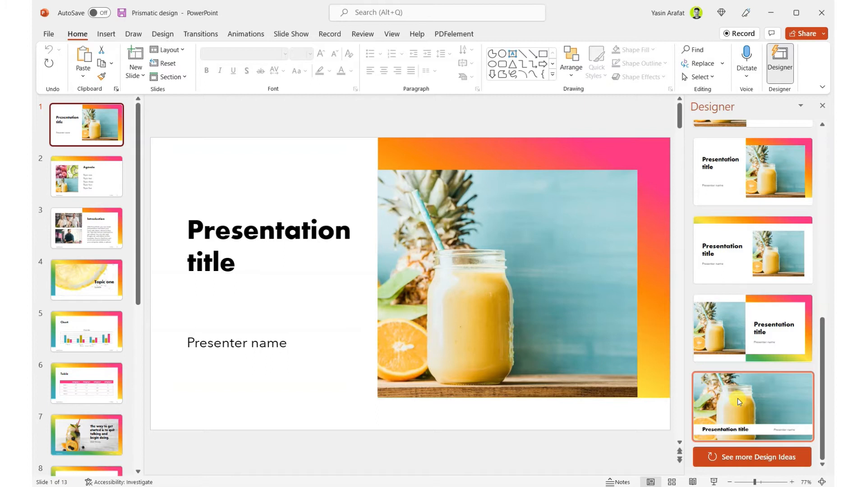
{"action": "scroll", "scroll_direction": "down", "scroll_amount": 3}
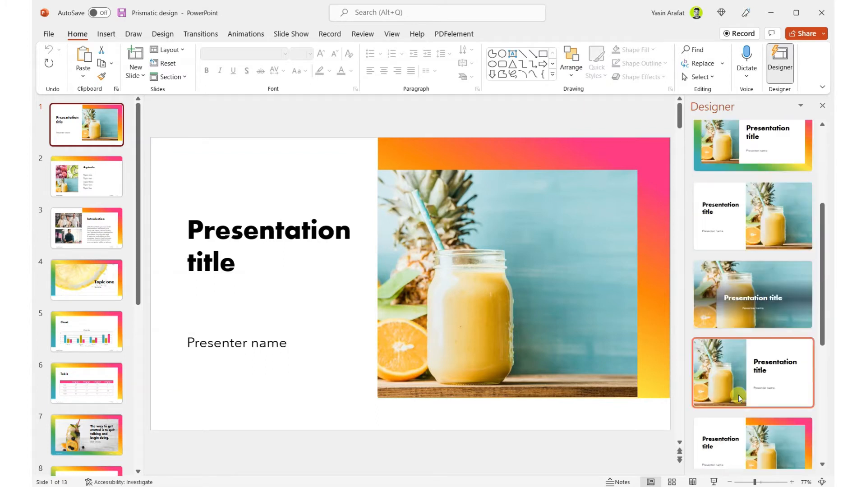
{"action": "scroll", "scroll_direction": "down", "scroll_amount": 3}
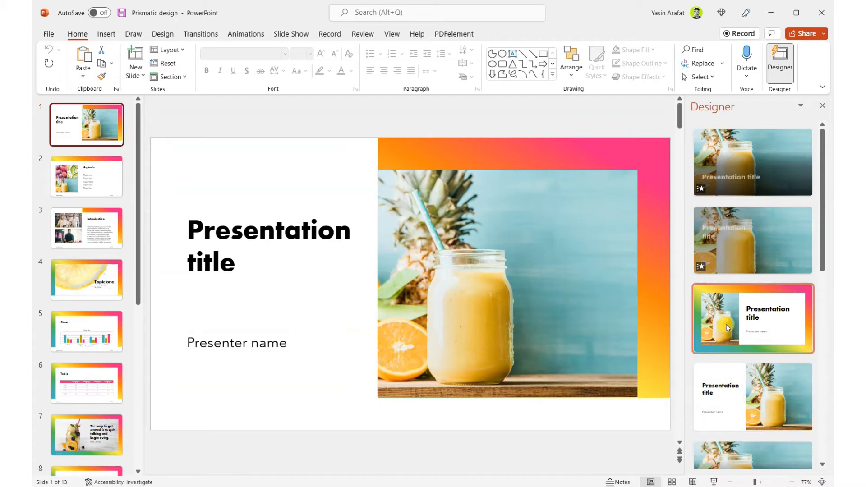
Apply the full-photo background design with the title centred over the juice image.
{"action": "left_click", "coordinate": [751, 318]}
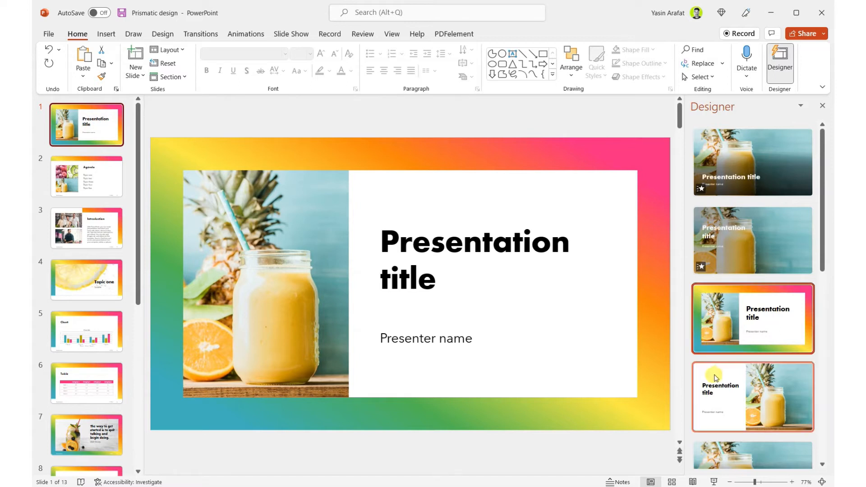
{"action": "scroll", "scroll_direction": "down", "scroll_amount": 3}
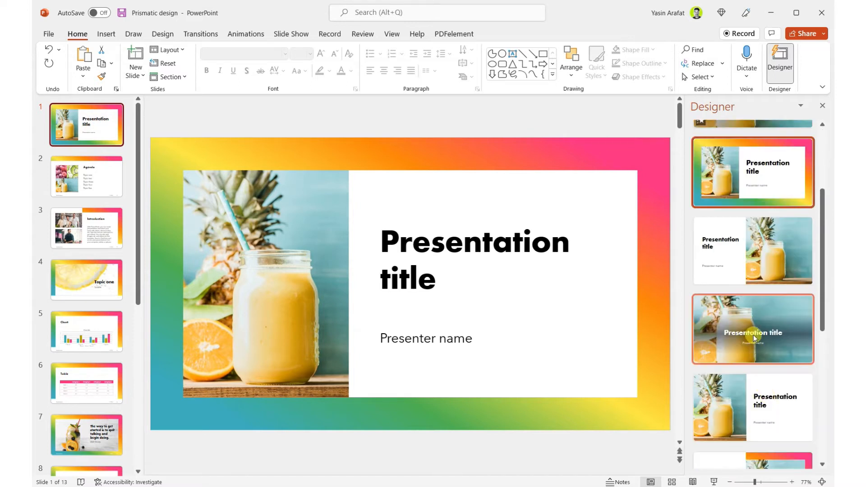
{"action": "left_click", "coordinate": [752, 329]}
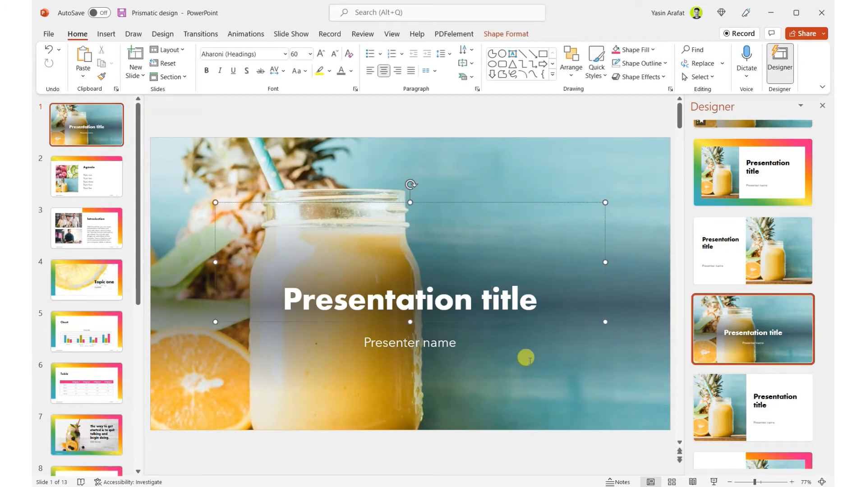
{"action": "mouse_move", "coordinate": [526, 369]}
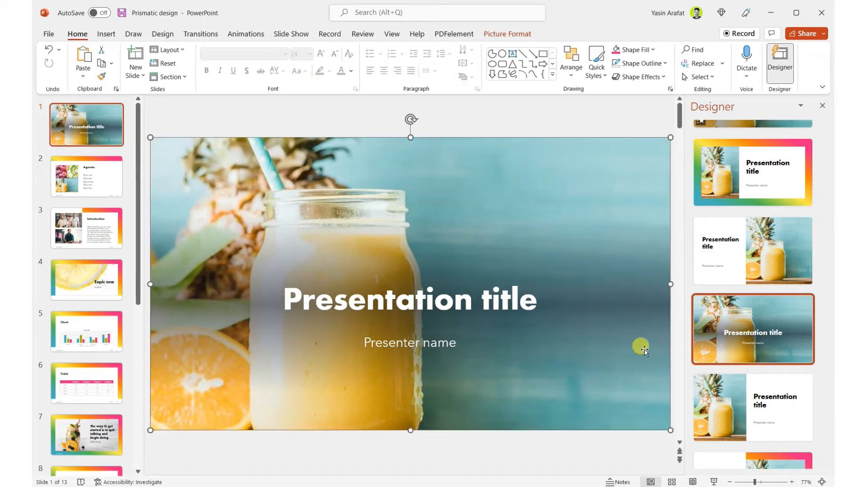
{"action": "double_click", "coordinate": [509, 302]}
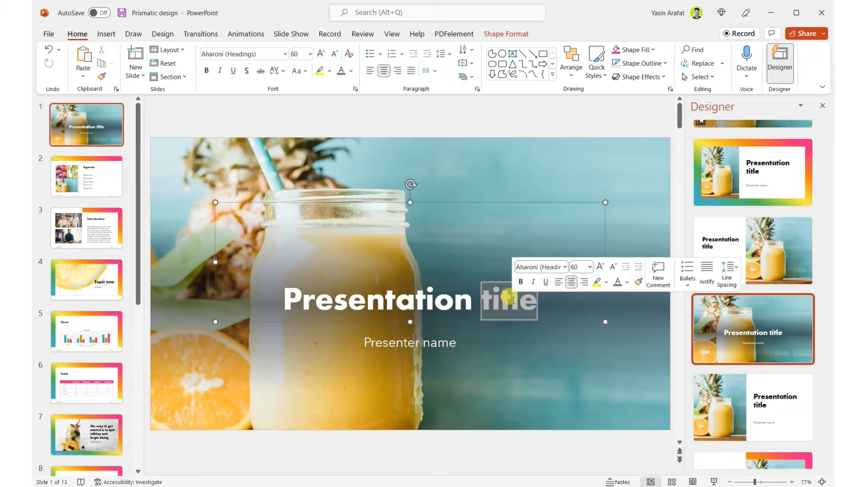
{"action": "left_click", "coordinate": [409, 342]}
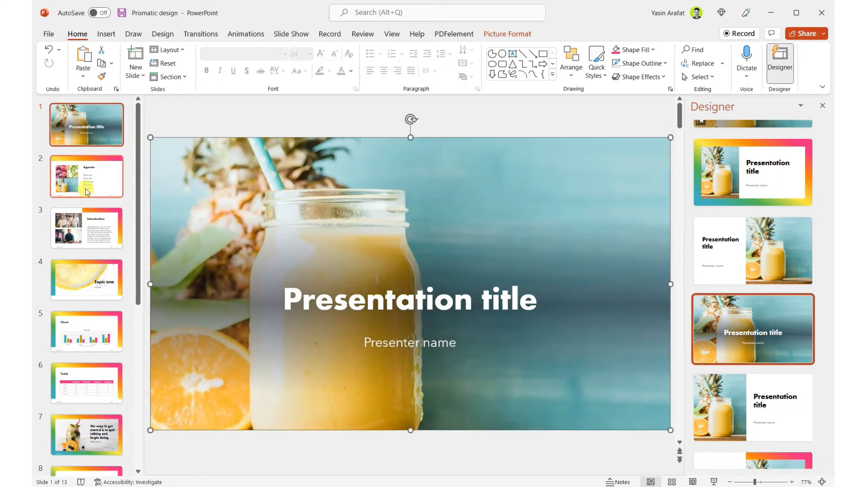
Apply the text-left, fruit-collage-right design idea to the Agenda slide.
{"action": "left_click", "coordinate": [87, 176]}
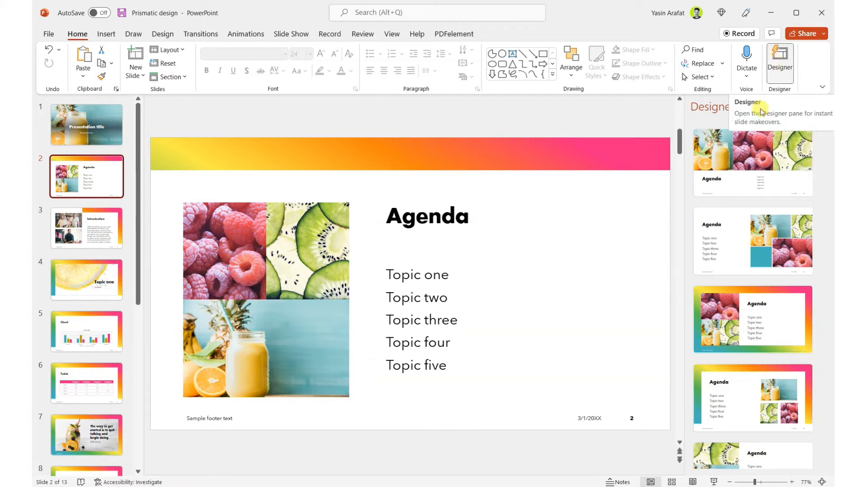
{"action": "left_click", "coordinate": [752, 242]}
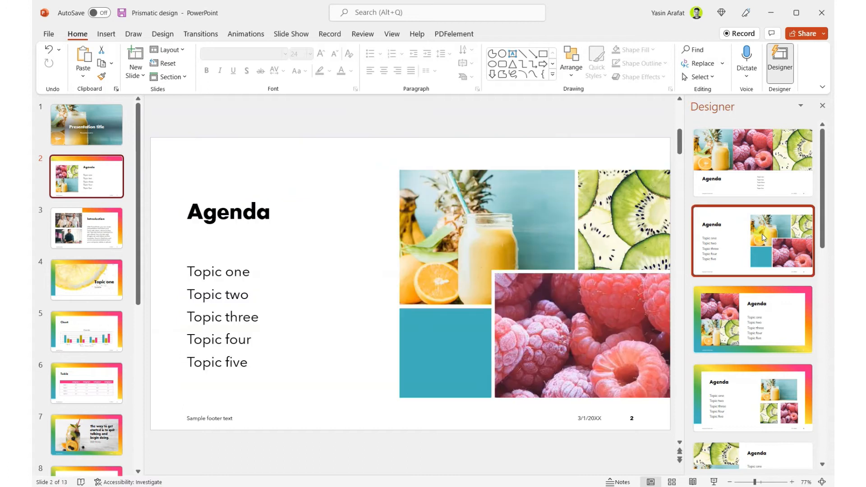
{"action": "left_click", "coordinate": [751, 241]}
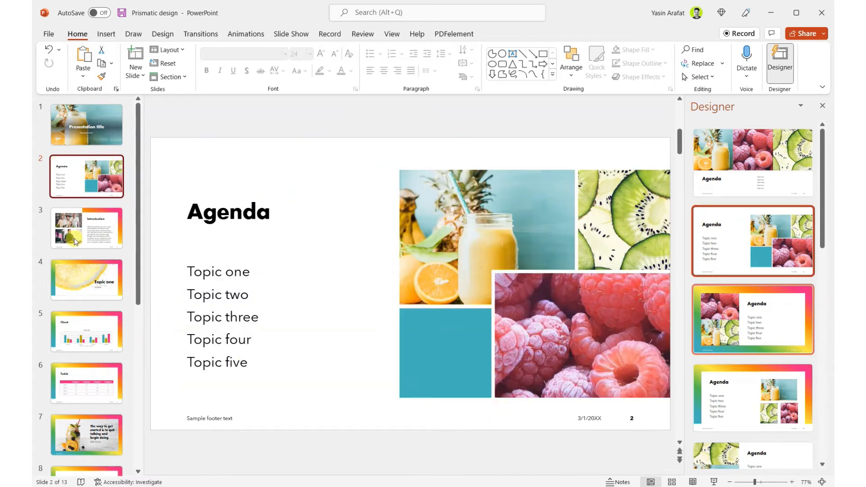
Apply the kitchen-photos-on-top, text-below design idea to the Introduction slide.
{"action": "left_click", "coordinate": [86, 228]}
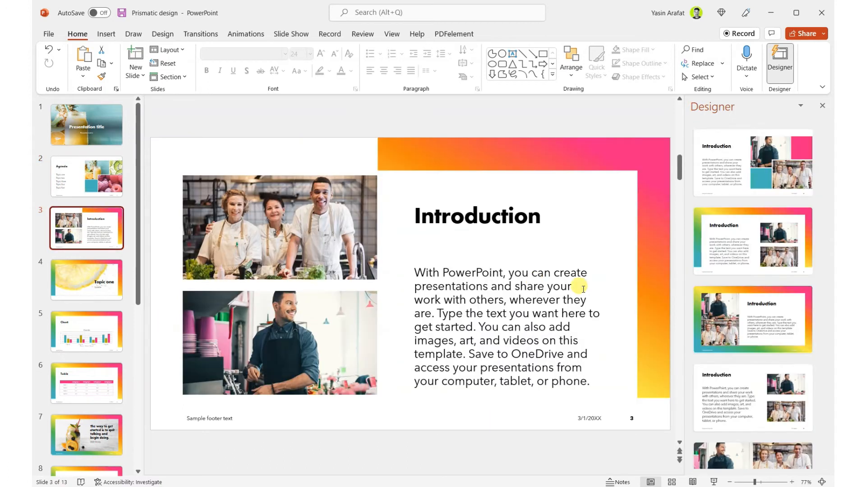
{"action": "scroll", "scroll_direction": "down", "scroll_amount": 3}
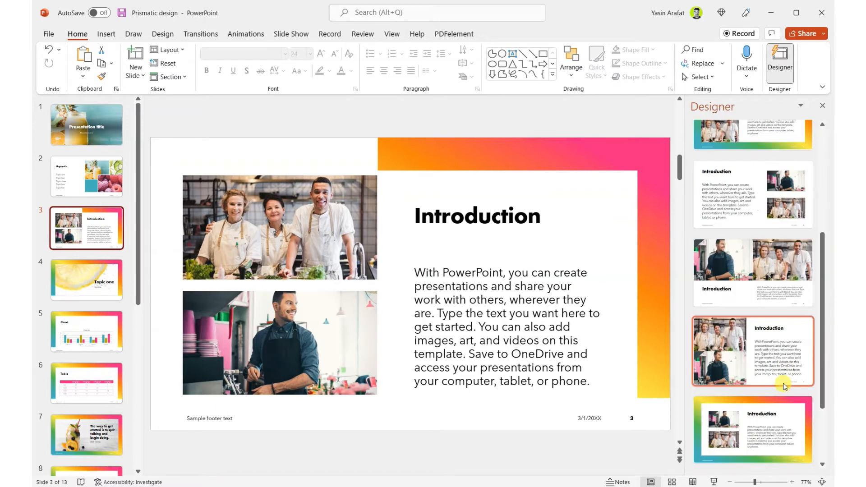
{"action": "left_click", "coordinate": [752, 271]}
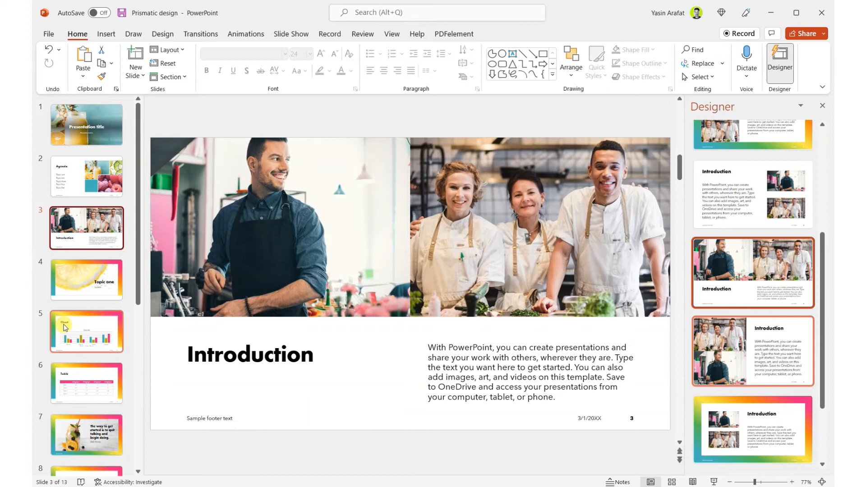
{"action": "left_click", "coordinate": [87, 280]}
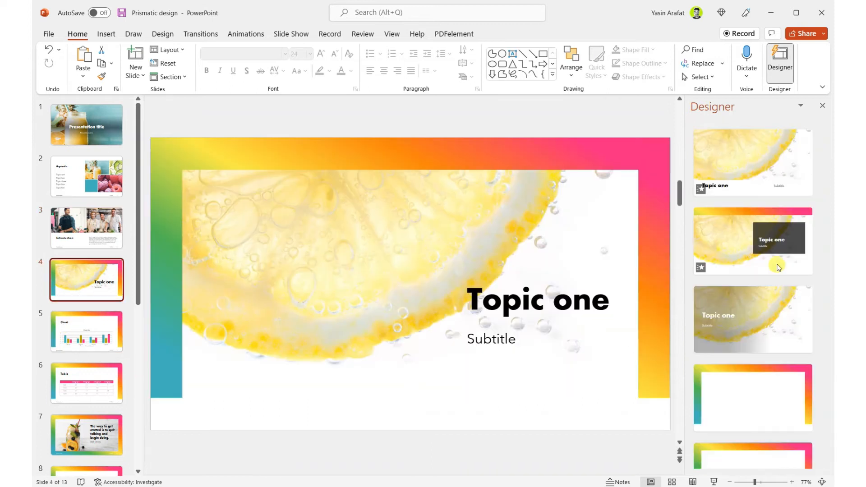
Apply the dark title box over the lemon photo design idea to the Topic one slide.
{"action": "scroll", "scroll_direction": "down", "scroll_amount": 3}
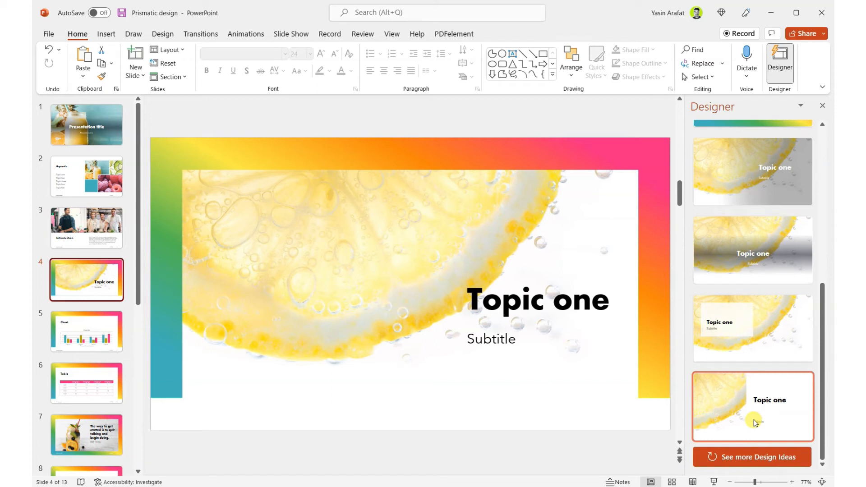
{"action": "scroll", "scroll_direction": "down", "scroll_amount": 3}
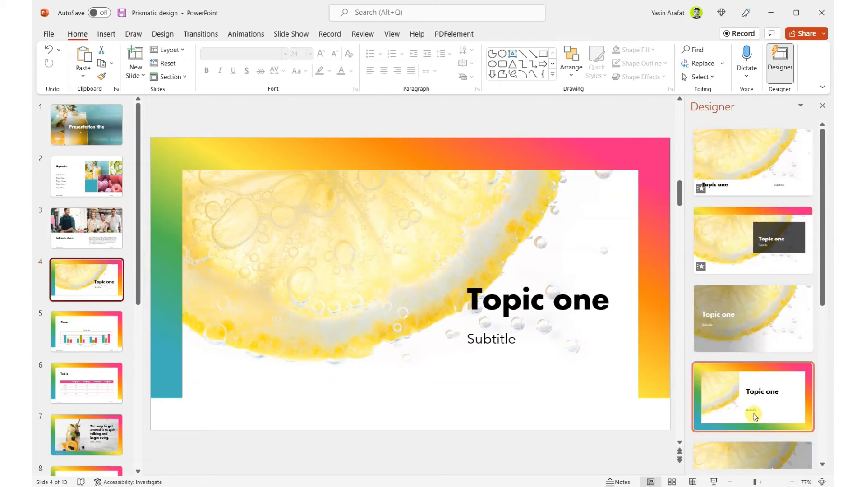
{"action": "left_click", "coordinate": [751, 319]}
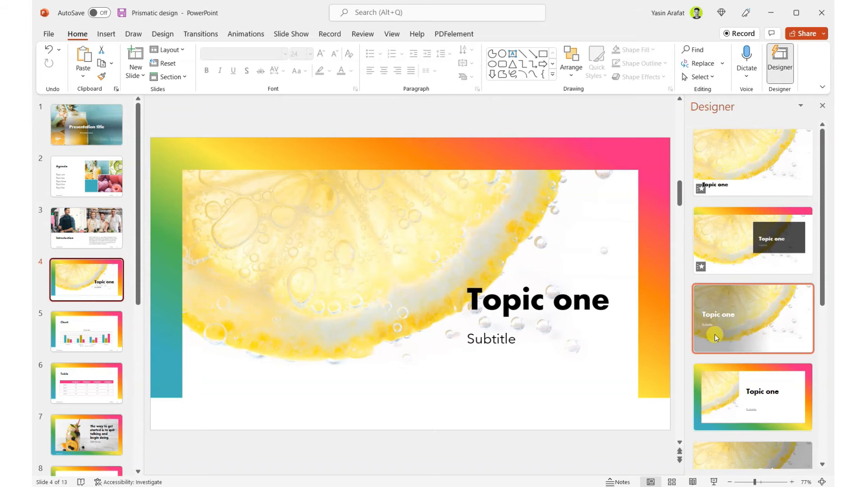
{"action": "left_click", "coordinate": [751, 240]}
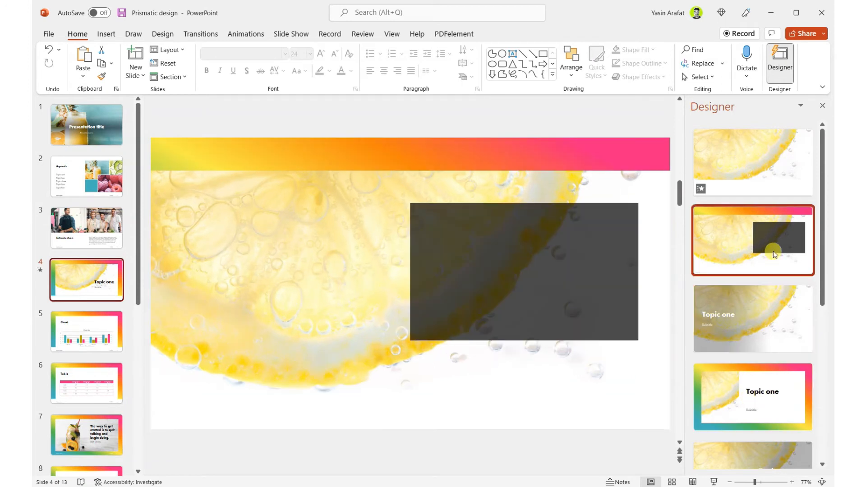
{"action": "left_click", "coordinate": [751, 240]}
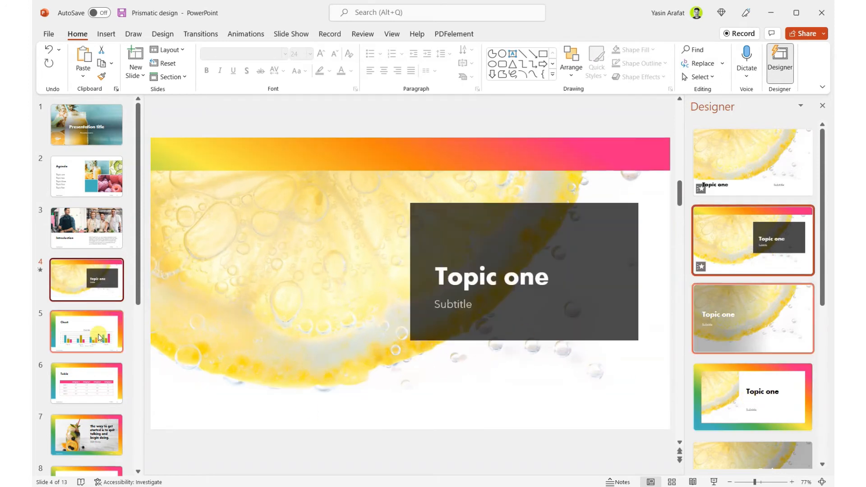
{"action": "left_click", "coordinate": [86, 331]}
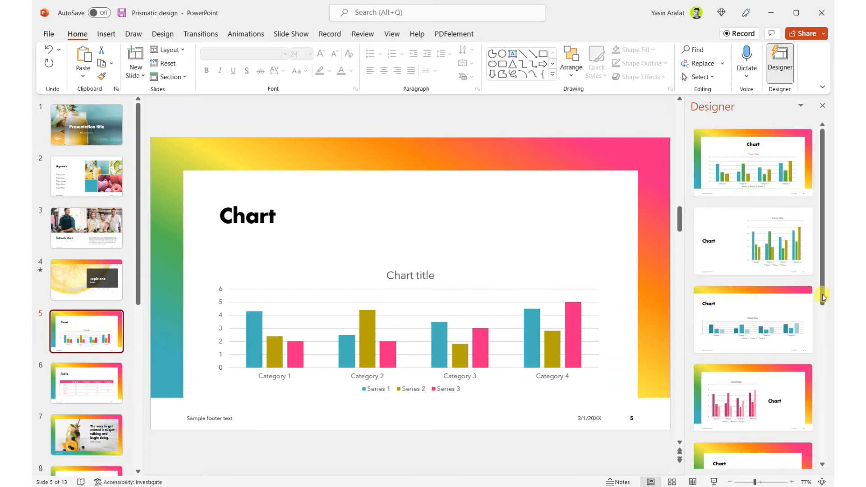
Apply the chart-above-heading design idea to the Chart slide.
{"action": "scroll", "scroll_direction": "down", "scroll_amount": 3}
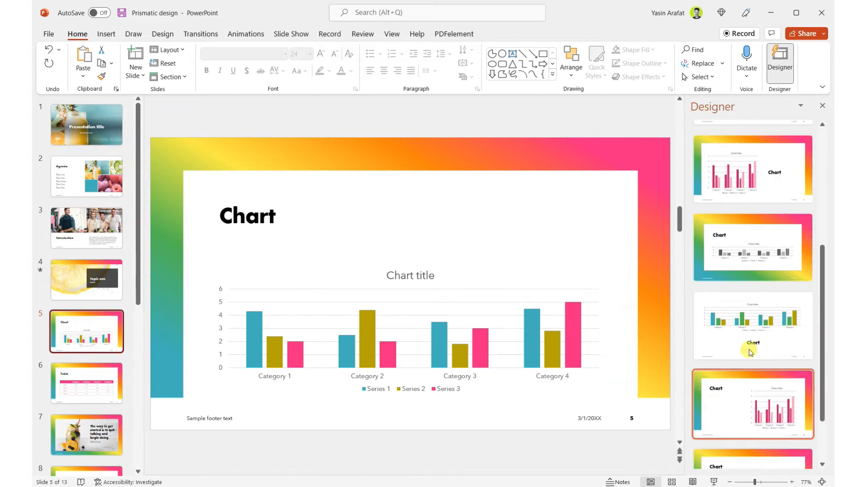
{"action": "scroll", "scroll_direction": "down", "scroll_amount": 3}
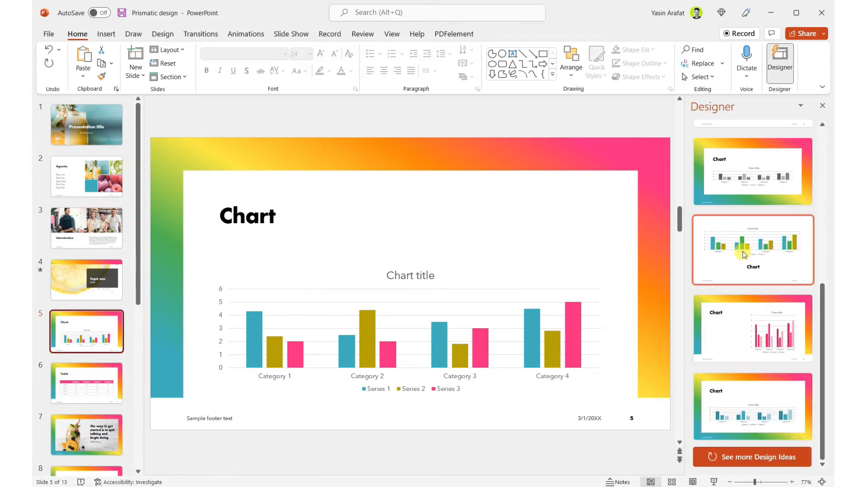
{"action": "left_click", "coordinate": [751, 249]}
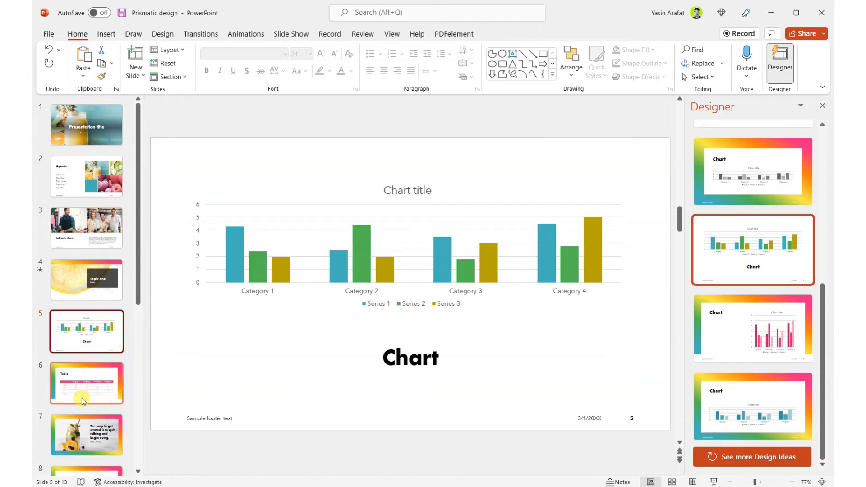
{"action": "left_click", "coordinate": [86, 384]}
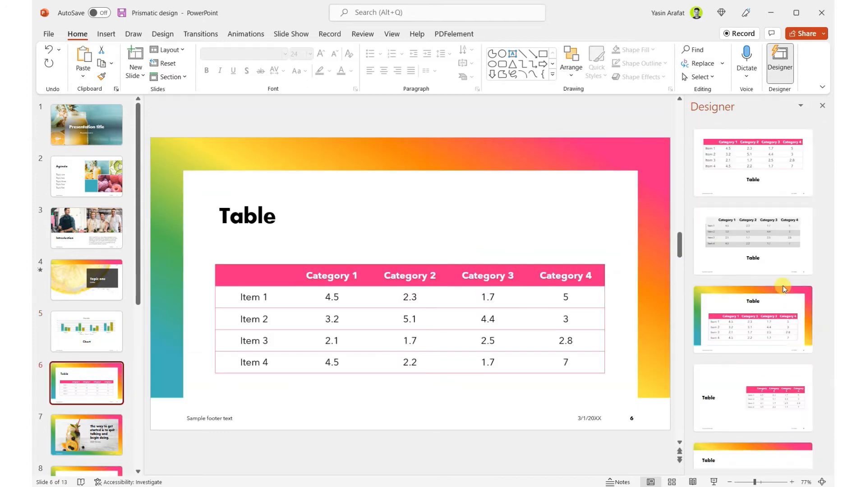
Apply the text-box-beside-table design idea to the Table slide.
{"action": "scroll", "scroll_direction": "down", "scroll_amount": 3}
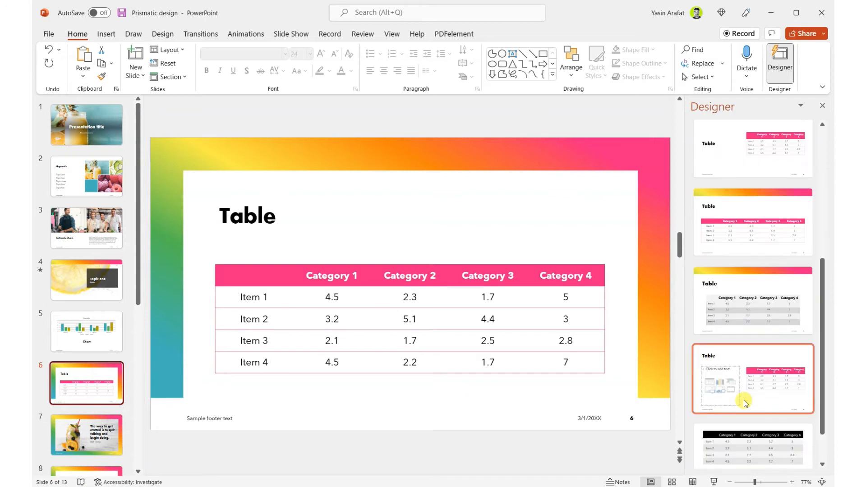
{"action": "mouse_move", "coordinate": [745, 398]}
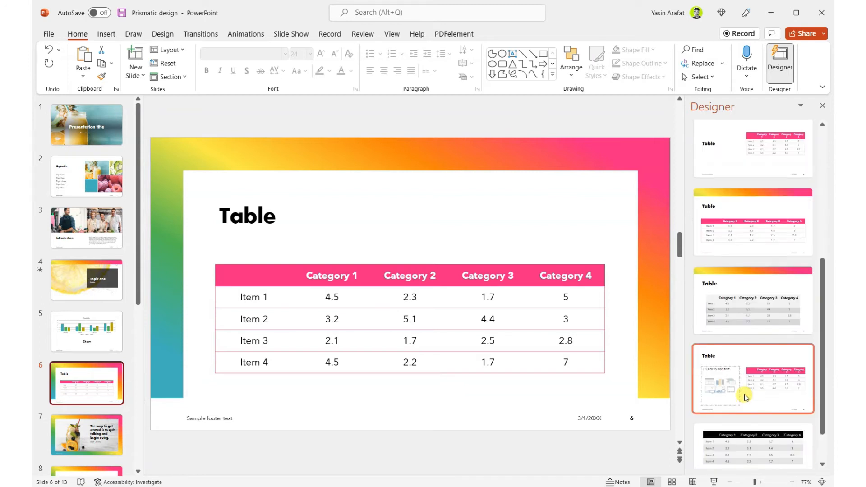
{"action": "left_click", "coordinate": [751, 379]}
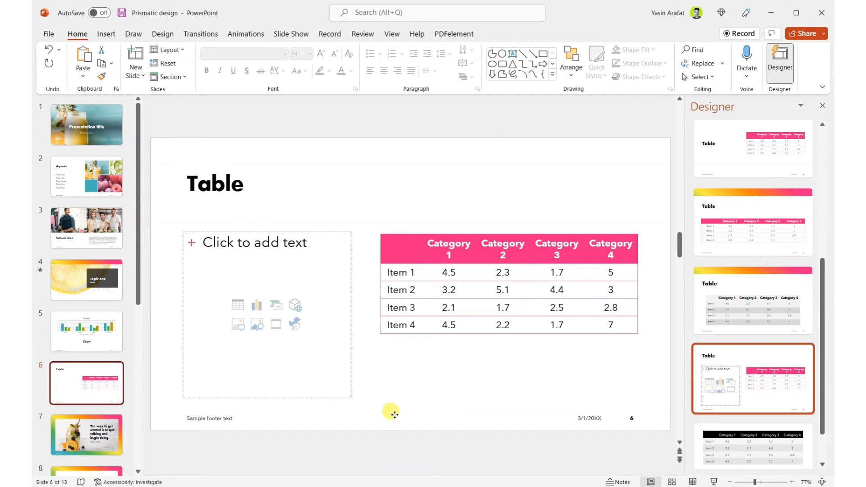
Apply the full-bleed photo with the quote set on the right to the Walt Disney quote slide.
{"action": "left_click", "coordinate": [87, 435]}
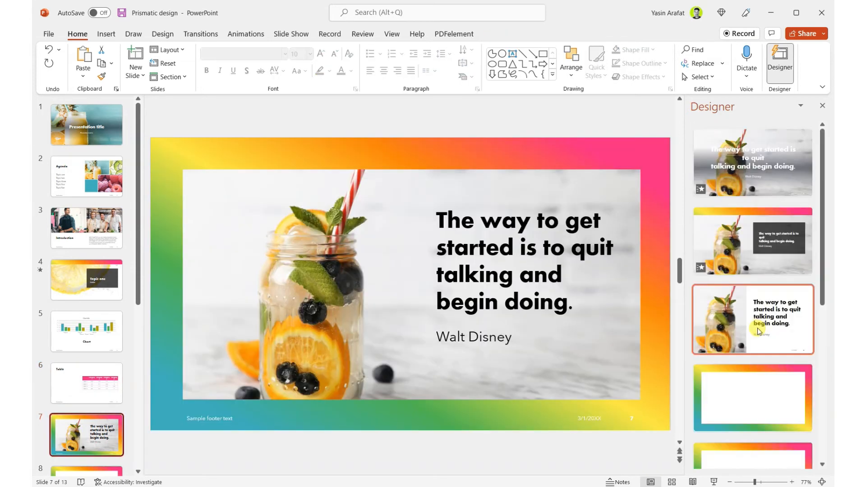
{"action": "scroll", "scroll_direction": "down", "scroll_amount": 3}
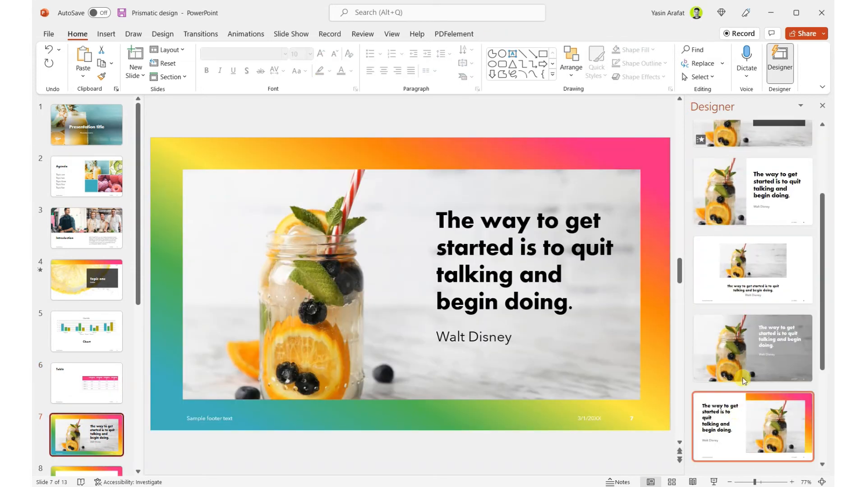
{"action": "left_click", "coordinate": [752, 348]}
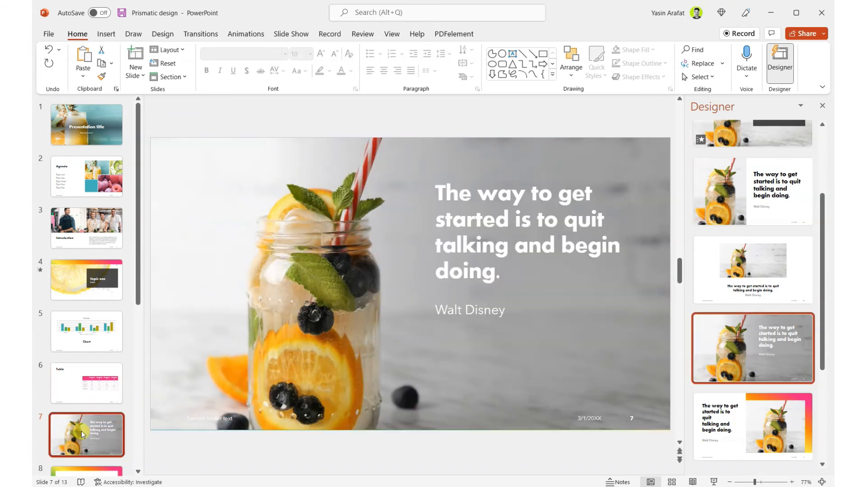
Leave the Team slide unchanged as Designer offers no ideas, then move to the Timeline slide.
{"action": "left_click", "coordinate": [87, 365]}
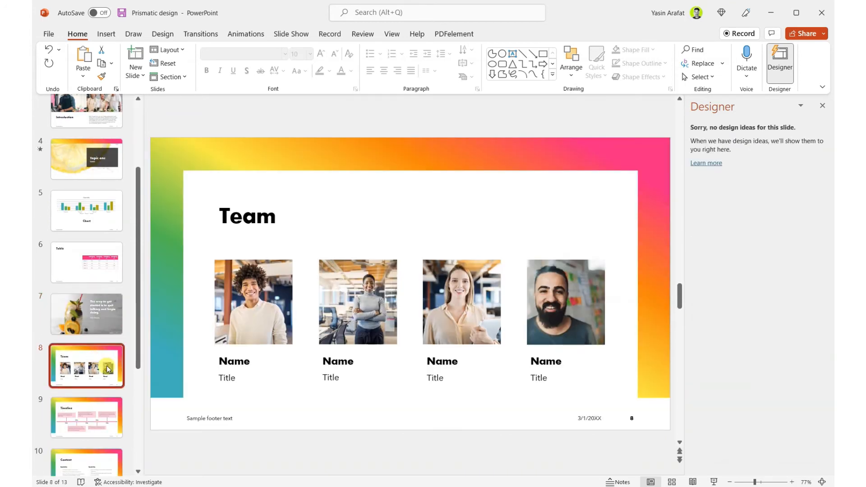
{"action": "left_click", "coordinate": [247, 215]}
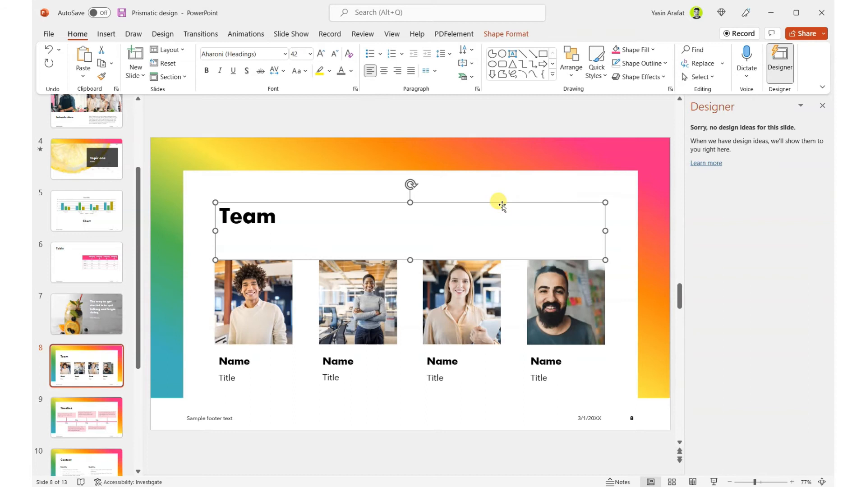
{"action": "left_click", "coordinate": [172, 185]}
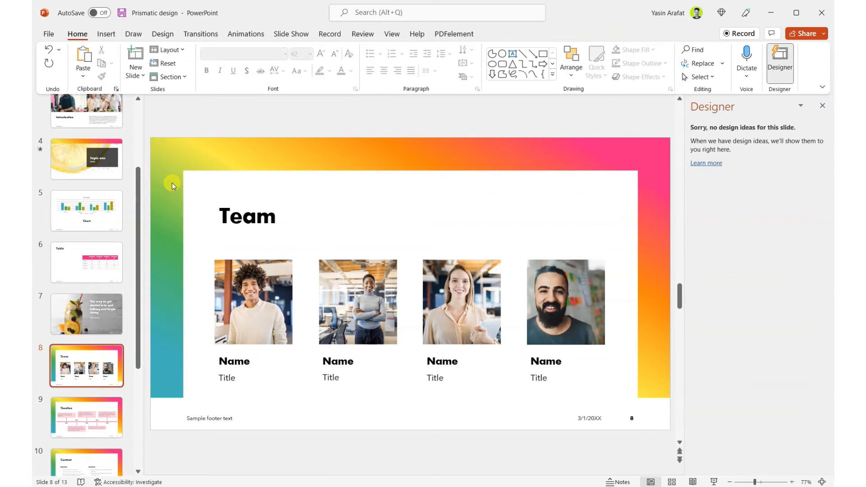
{"action": "left_click", "coordinate": [87, 416]}
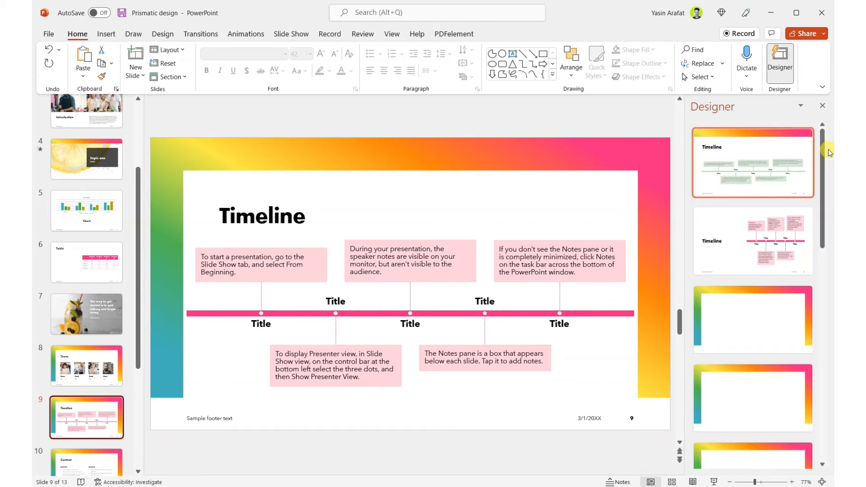
Apply the green timeline-on-top, Timeline title-below design idea to the Timeline slide.
{"action": "scroll", "scroll_direction": "down", "scroll_amount": 3}
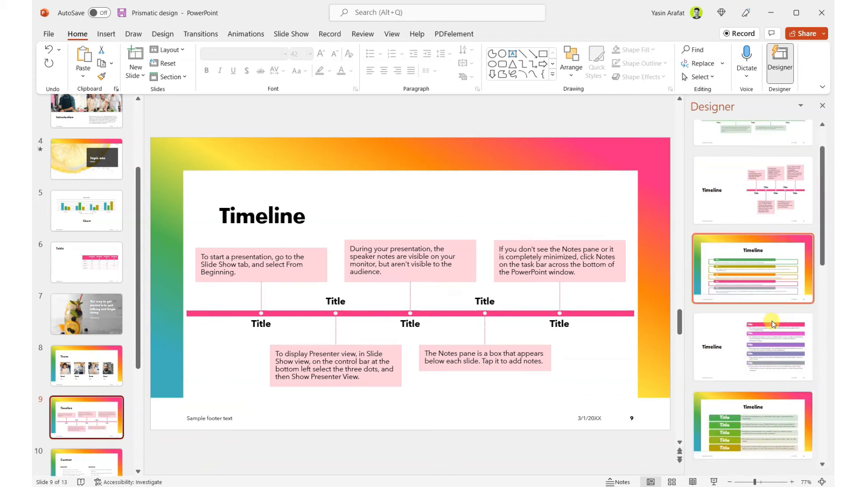
{"action": "scroll", "scroll_direction": "down", "scroll_amount": 3}
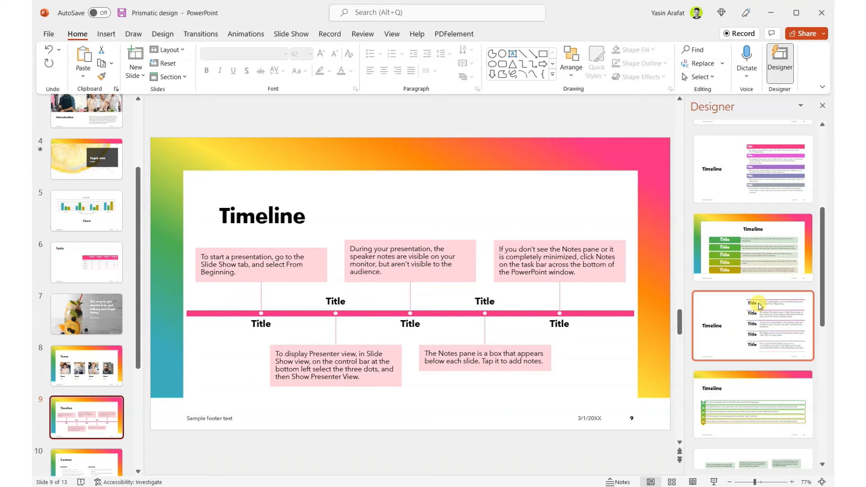
{"action": "scroll", "scroll_direction": "down", "scroll_amount": 3}
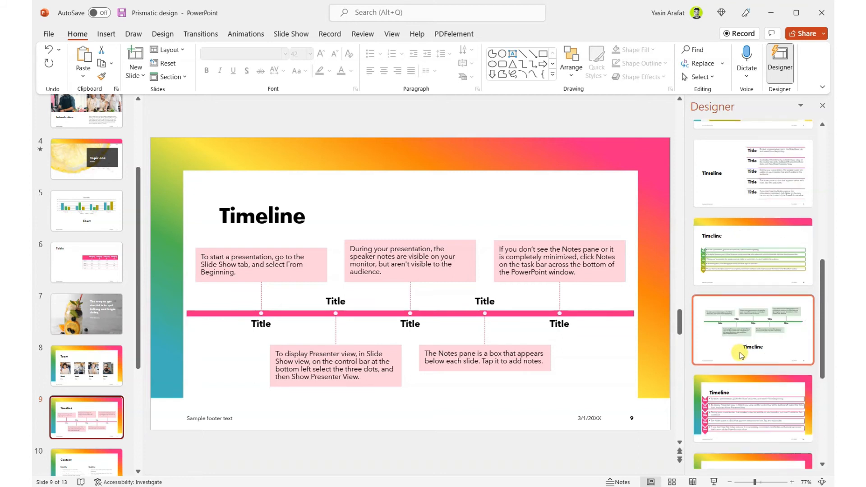
{"action": "scroll", "scroll_direction": "down", "scroll_amount": 3}
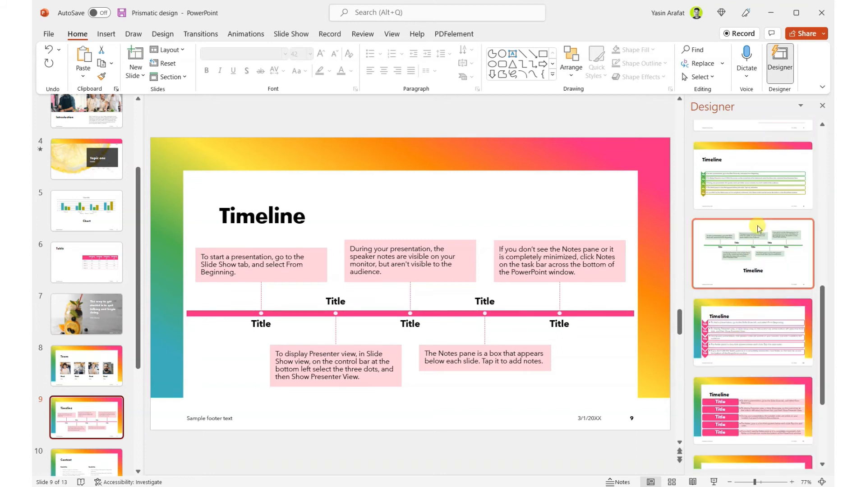
{"action": "left_click", "coordinate": [752, 253]}
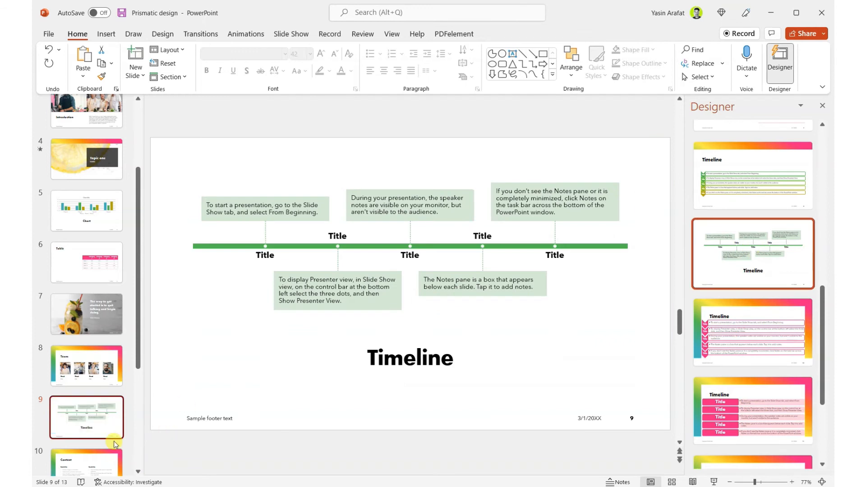
{"action": "left_click", "coordinate": [387, 245]}
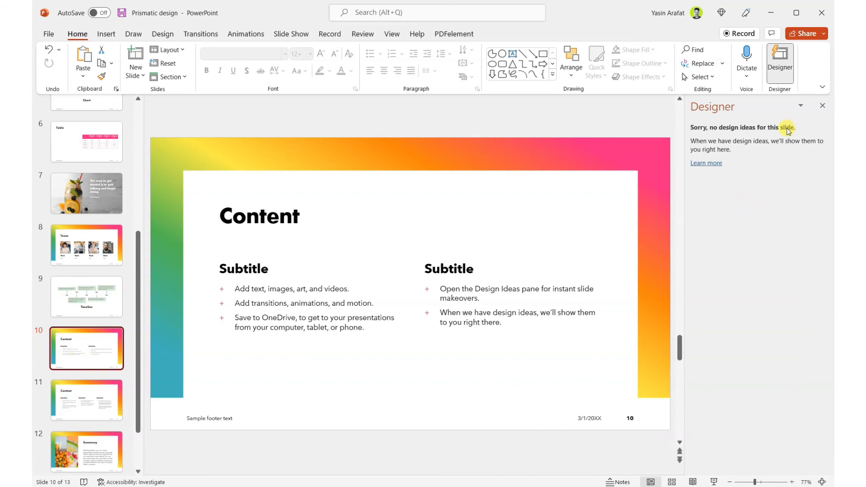
{"action": "mouse_move", "coordinate": [724, 136]}
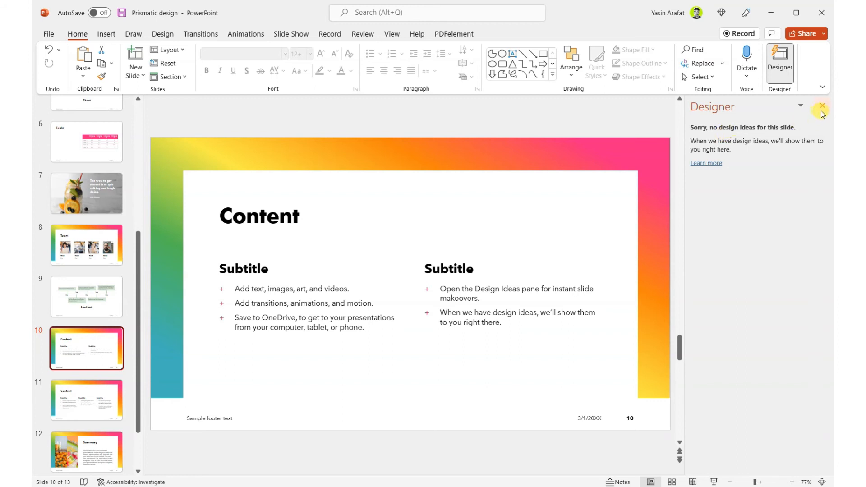
Refresh the Designer pane and give the Summary slide a four-photo strip across the top.
{"action": "left_click", "coordinate": [822, 106]}
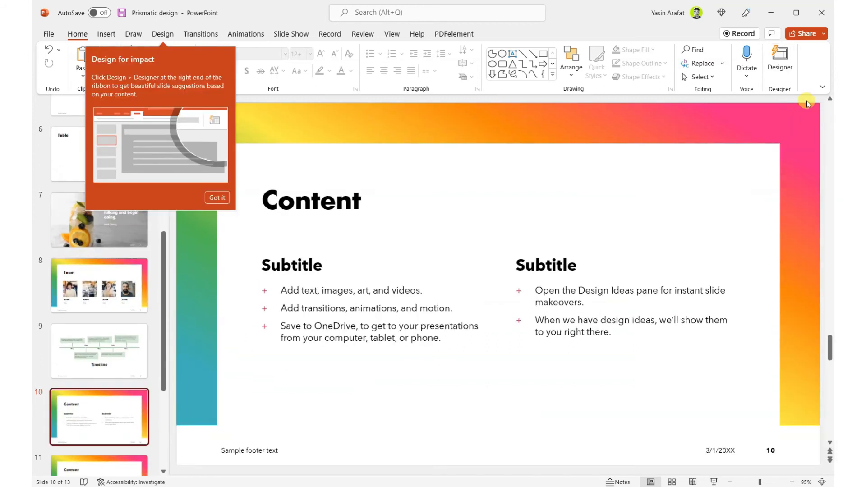
{"action": "left_click", "coordinate": [779, 62]}
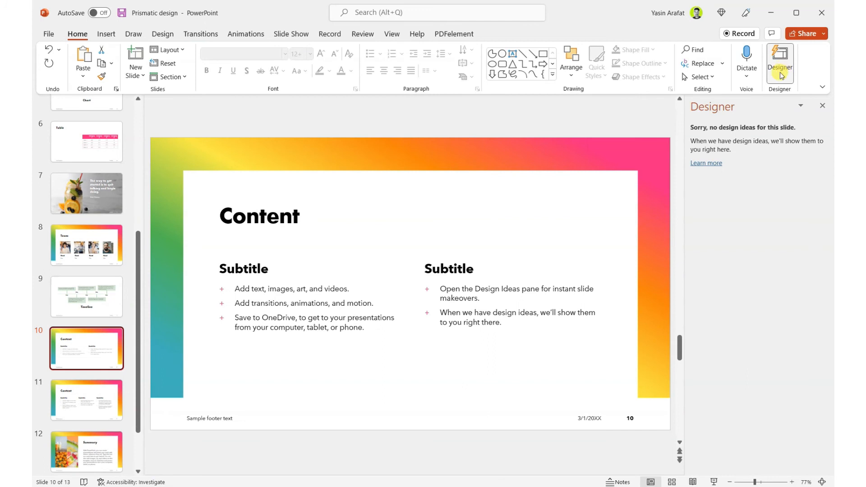
{"action": "mouse_move", "coordinate": [86, 424]}
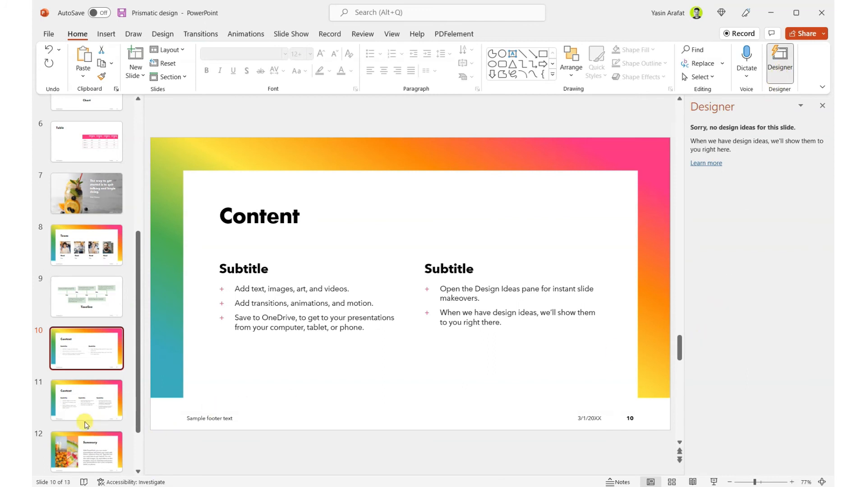
{"action": "left_click", "coordinate": [86, 450]}
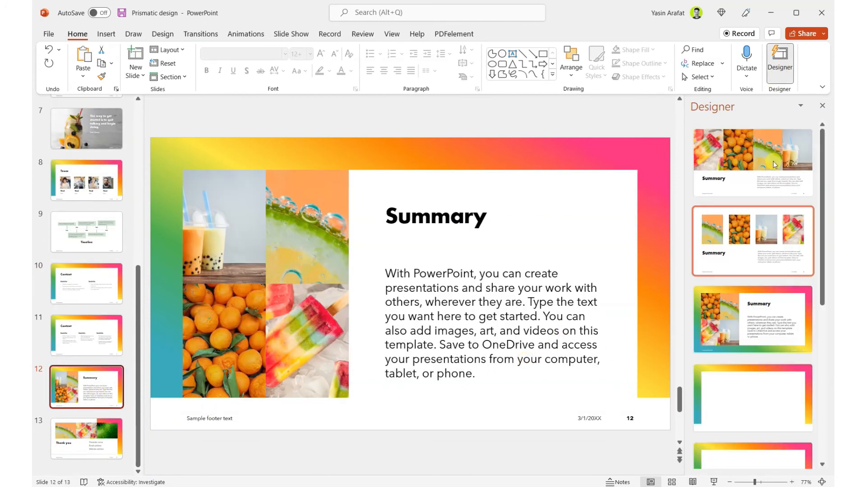
{"action": "left_click", "coordinate": [751, 161]}
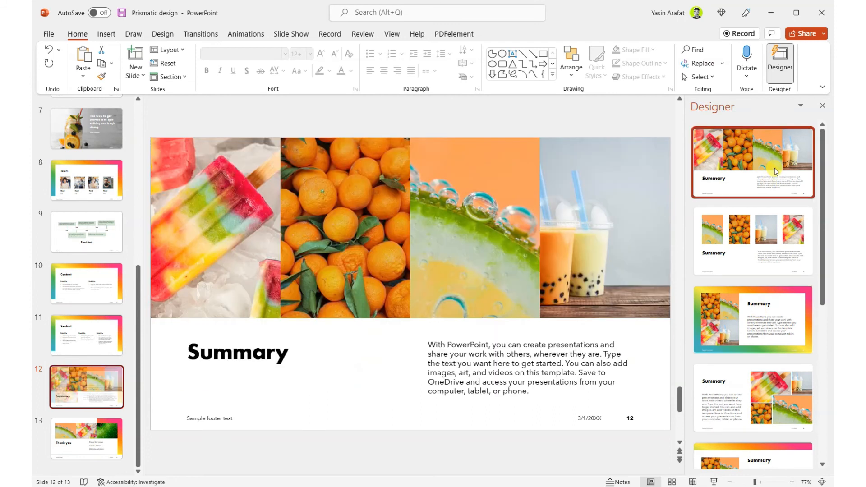
Give the Thank you slide three separate photos in a row above the text.
{"action": "left_click", "coordinate": [87, 438]}
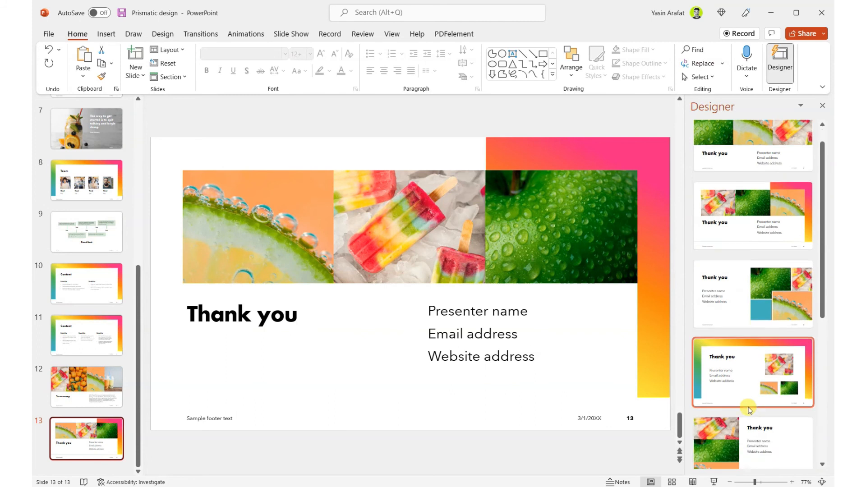
{"action": "scroll", "scroll_direction": "down", "scroll_amount": 3}
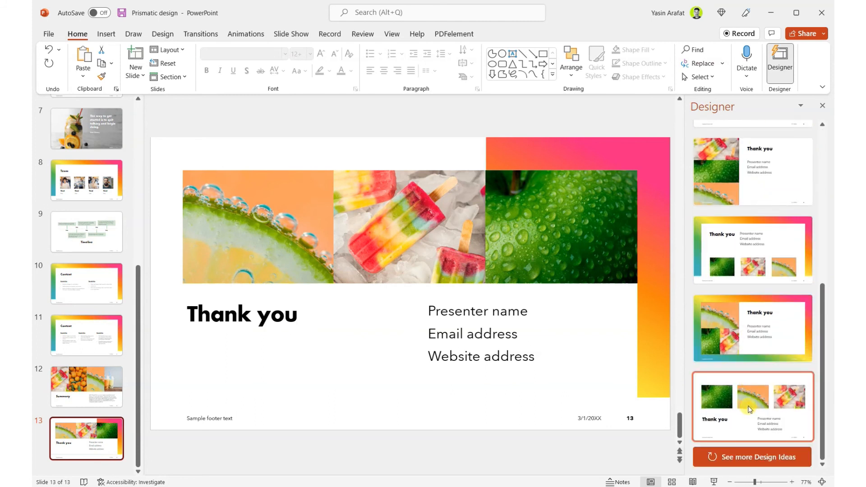
{"action": "left_click", "coordinate": [751, 407]}
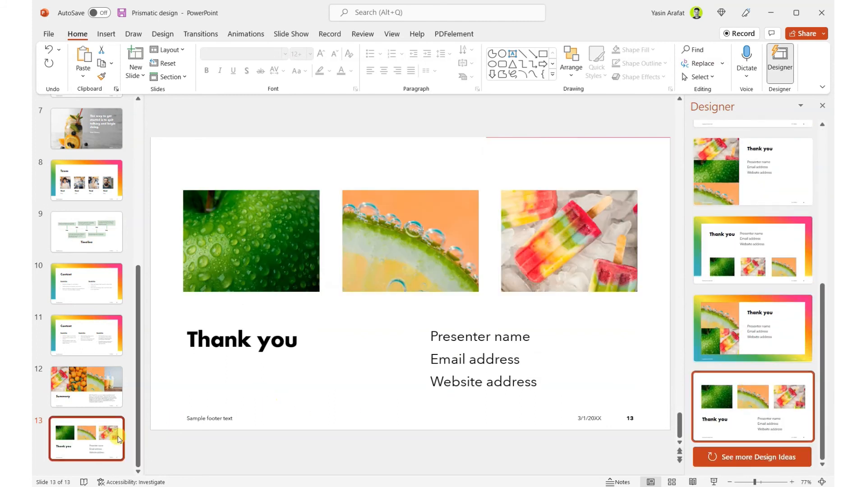
{"action": "scroll", "scroll_direction": "up", "scroll_amount": 3}
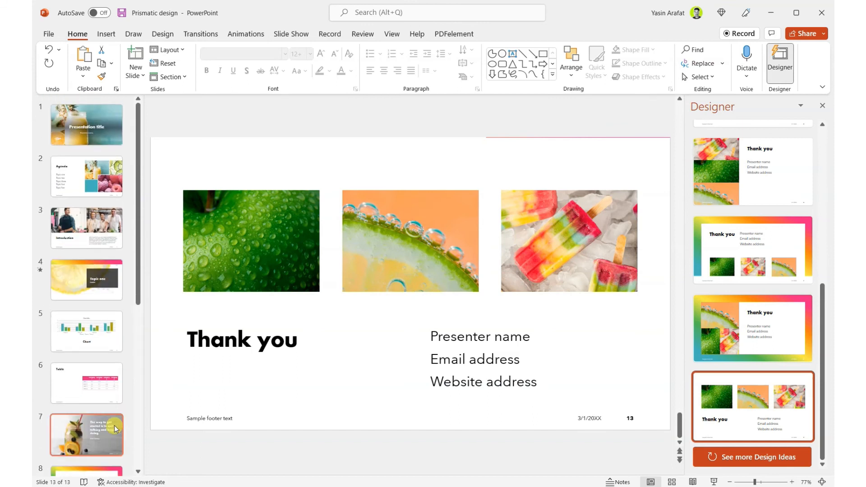
Jump to the first slide, then bring up the Chart slide for fresh design ideas.
{"action": "left_click", "coordinate": [87, 124]}
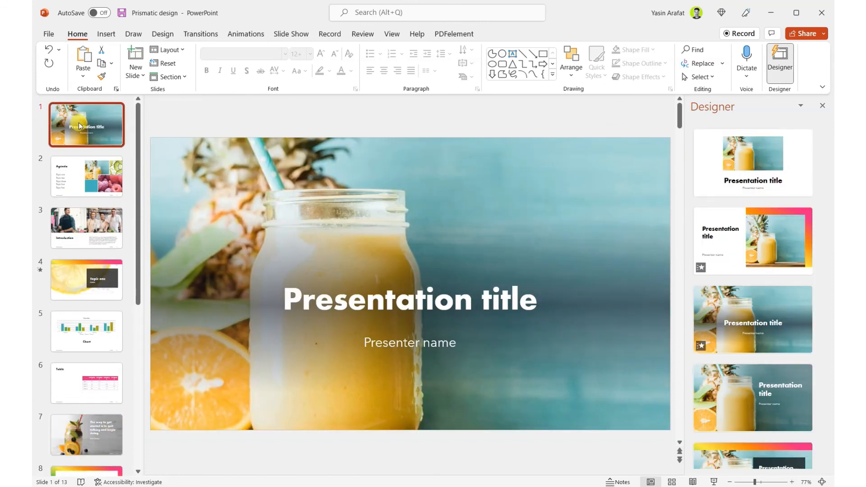
{"action": "left_click", "coordinate": [86, 331]}
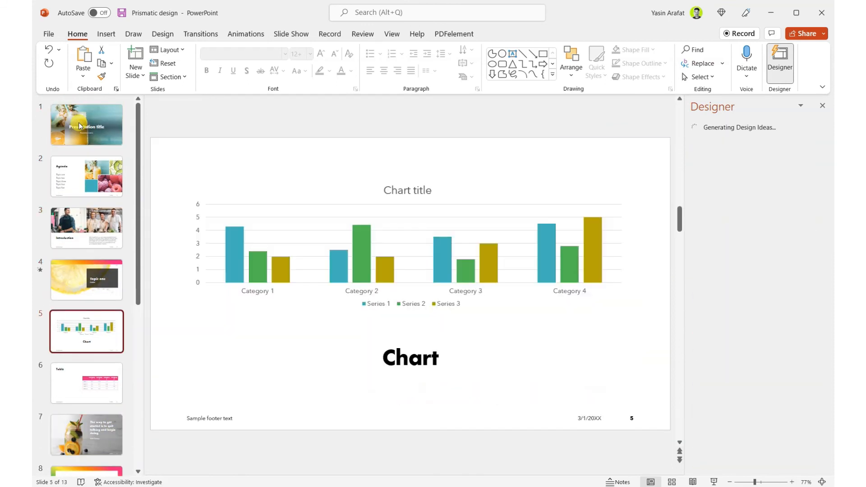